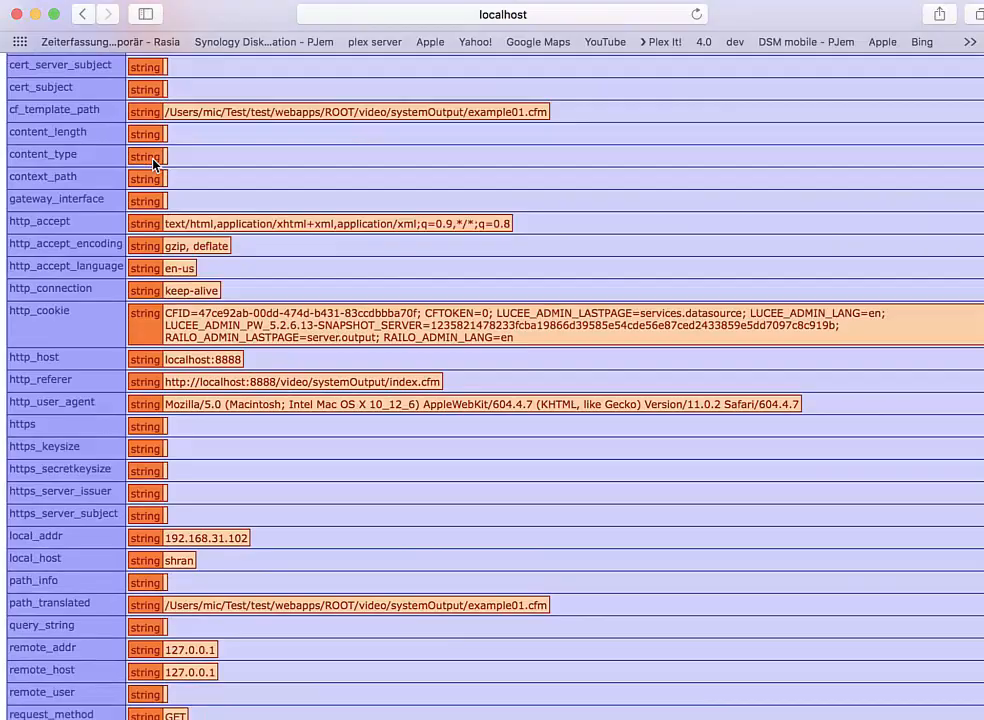
Scroll through the example01.cfm cgi dump in Safari, then return to Sublime Text.
{"action": "scroll", "scroll_direction": "down", "scroll_amount": 3}
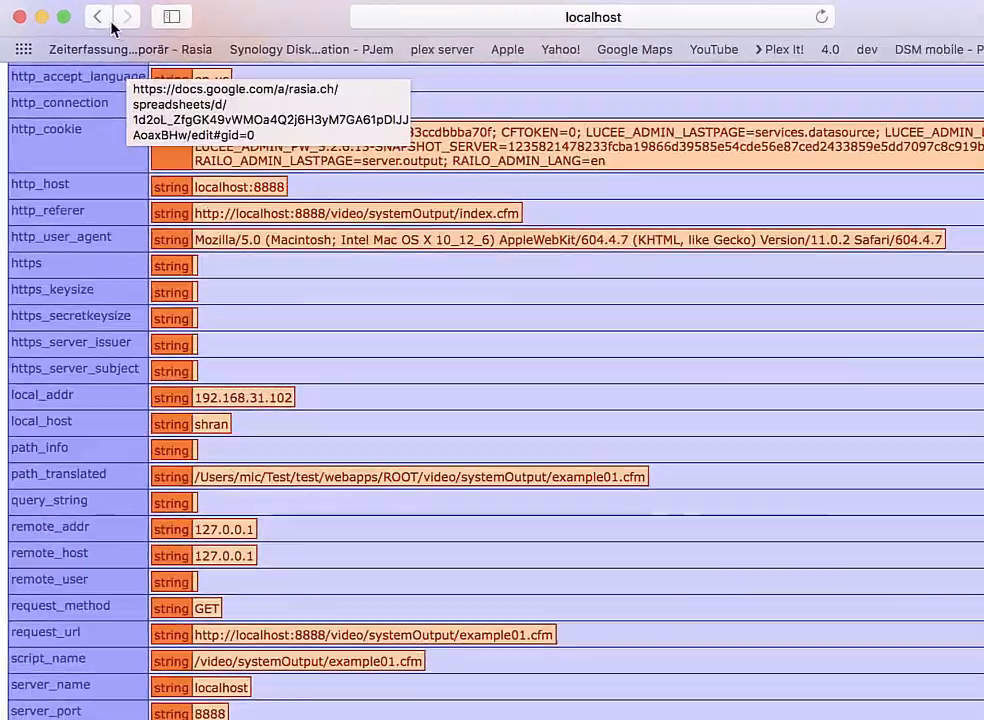
{"action": "left_click", "coordinate": [97, 16]}
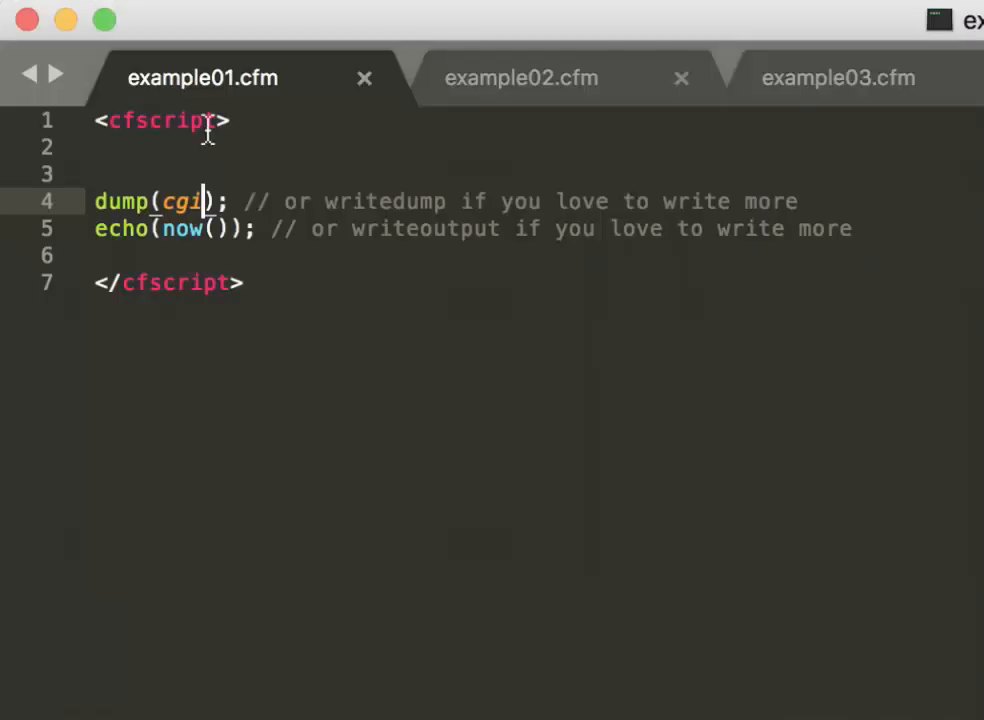
Show example02.cfm with its systemOutput(now(), true) call in Sublime Text.
{"action": "left_click", "coordinate": [520, 78]}
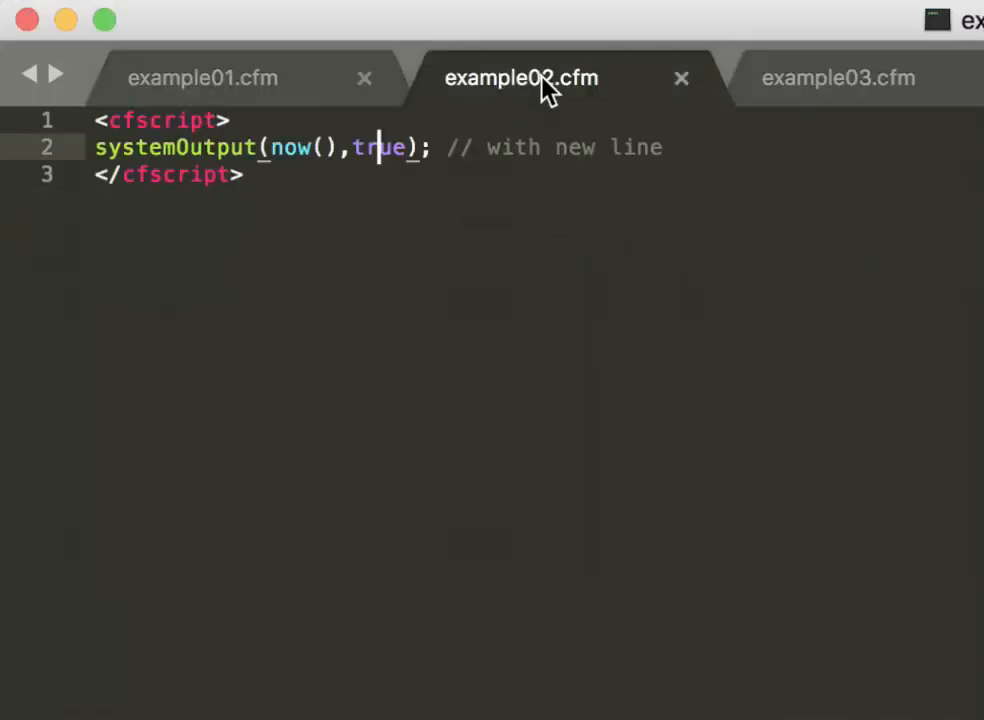
{"action": "mouse_move", "coordinate": [485, 145]}
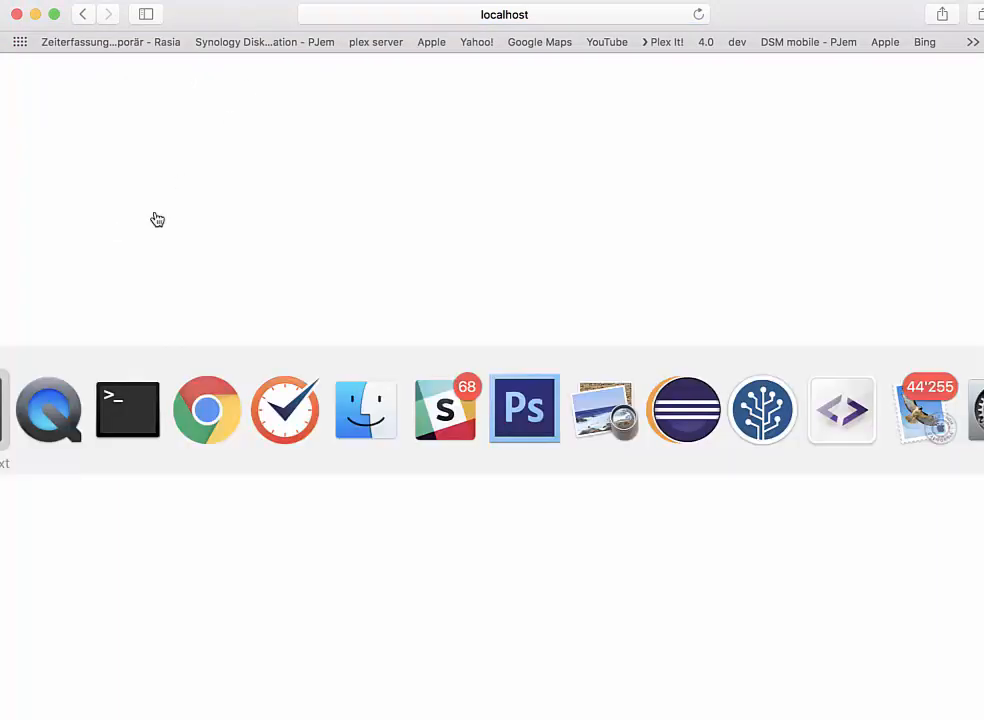
Run example02.cfm from the Safari examples list, producing a blank page.
{"action": "left_click", "coordinate": [127, 409]}
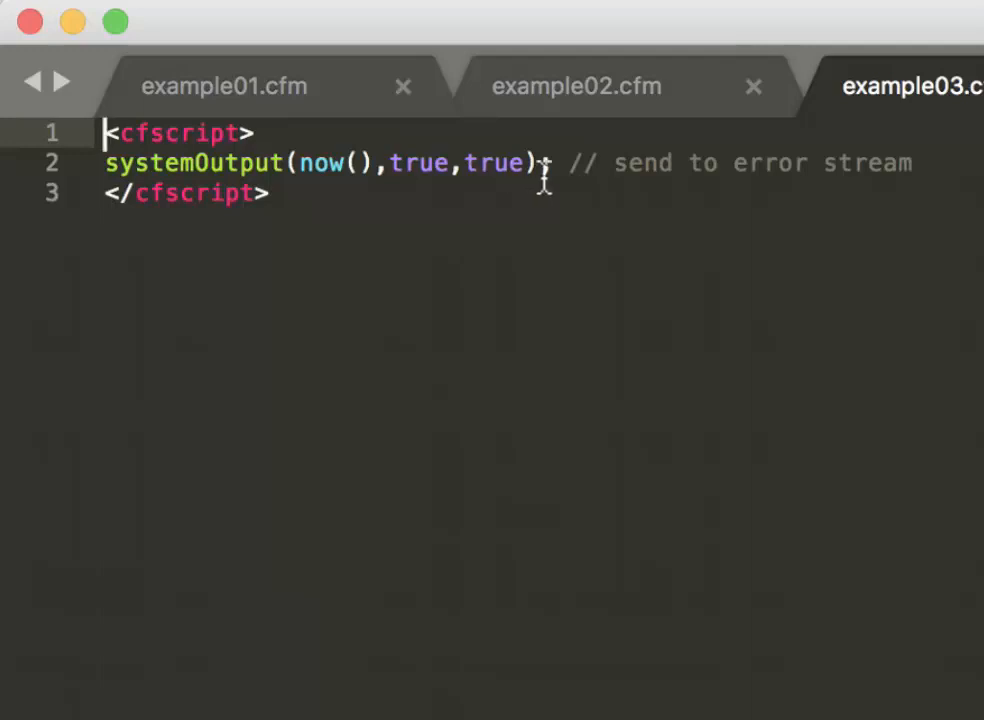
Bring up example03.cfm, which calls systemOutput(now(), true, true) for the error stream.
{"action": "double_click", "coordinate": [493, 163]}
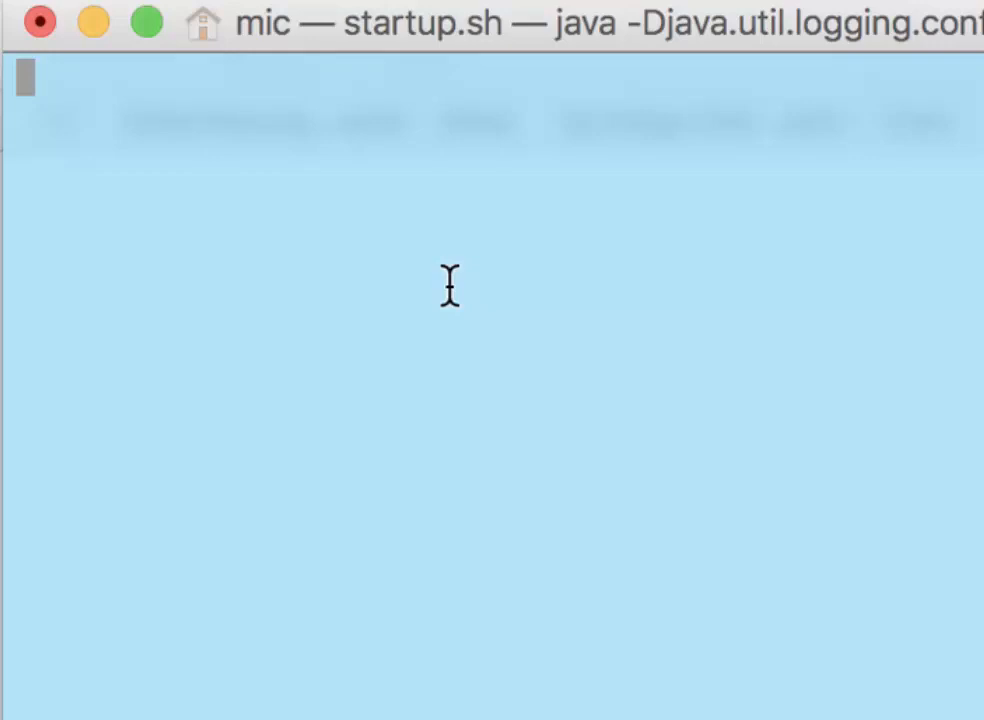
{"action": "mouse_move", "coordinate": [456, 308]}
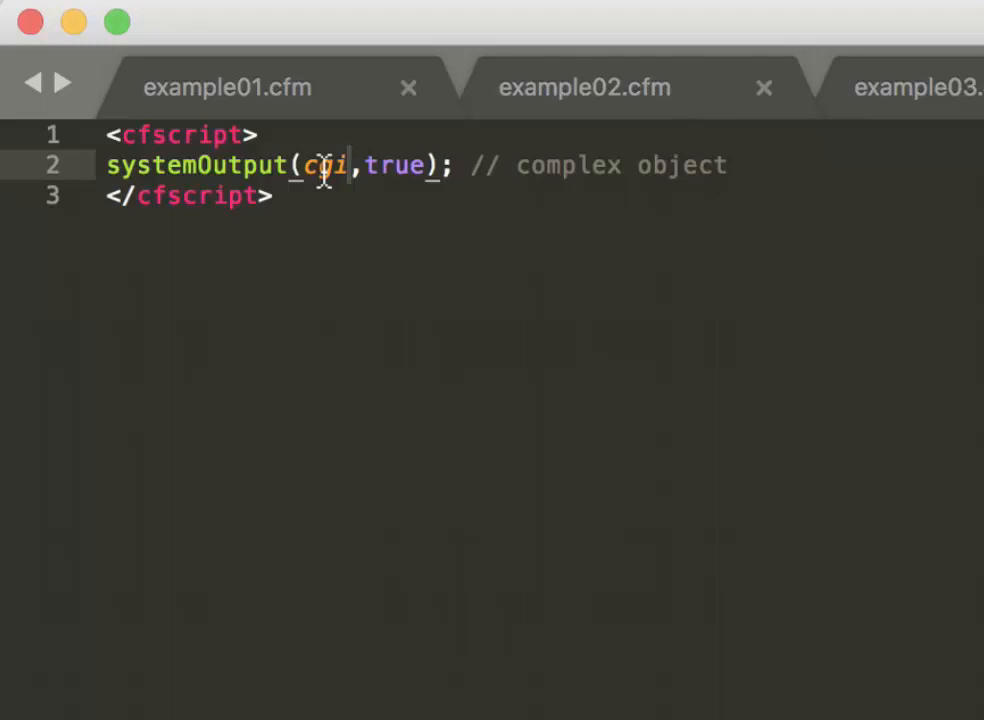
{"action": "mouse_move", "coordinate": [330, 180]}
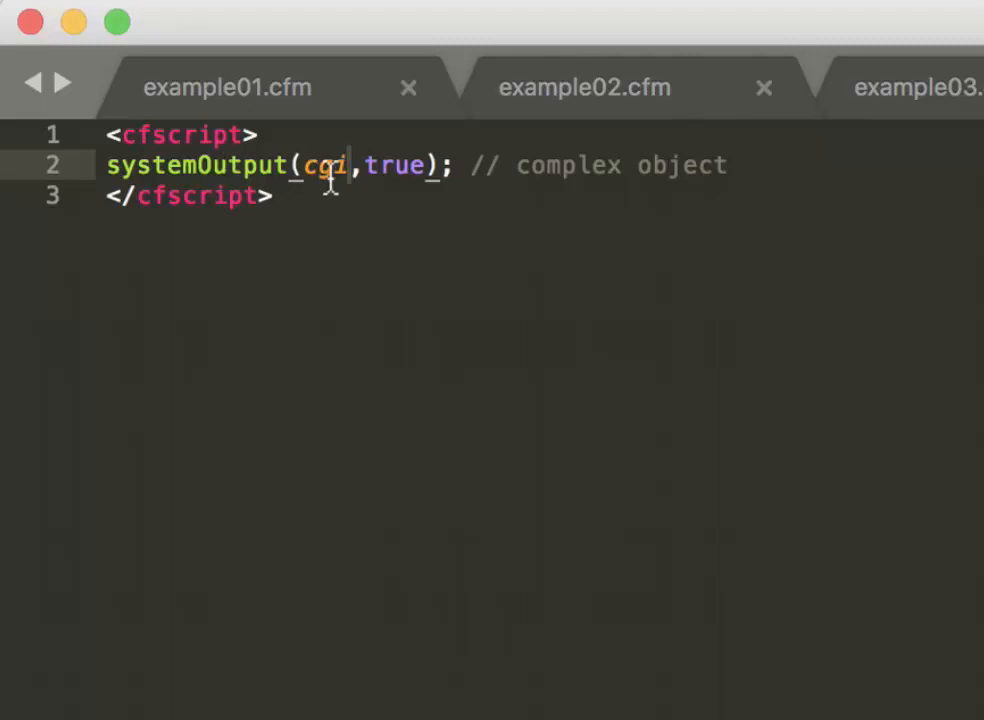
{"action": "mouse_move", "coordinate": [330, 190]}
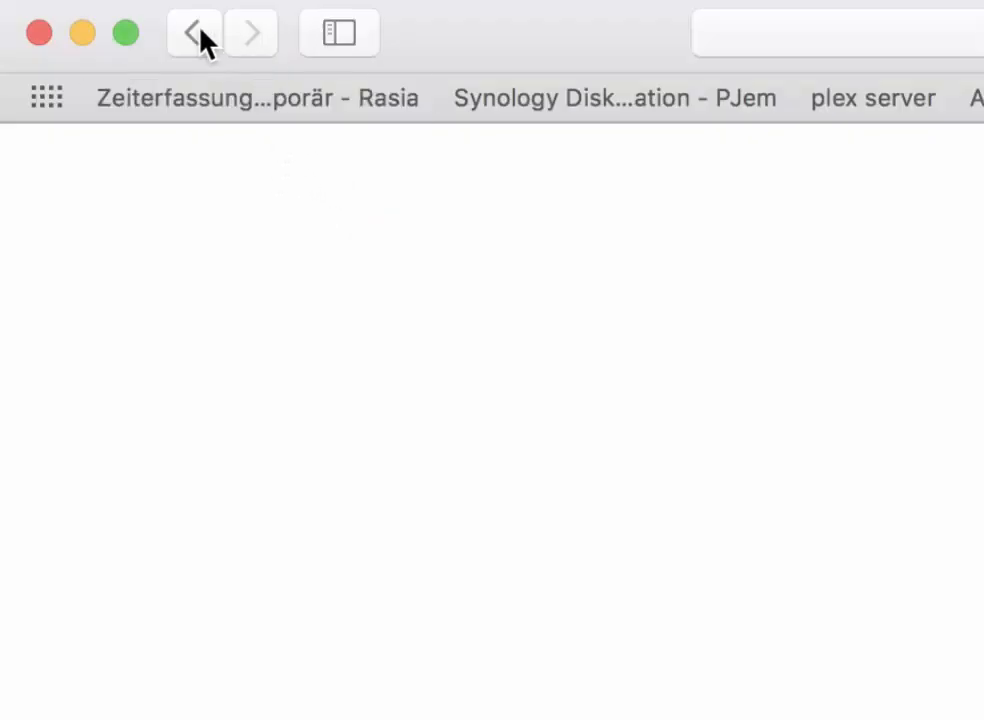
Go back to the Safari examples index and run example04.cfm.
{"action": "left_click", "coordinate": [194, 33]}
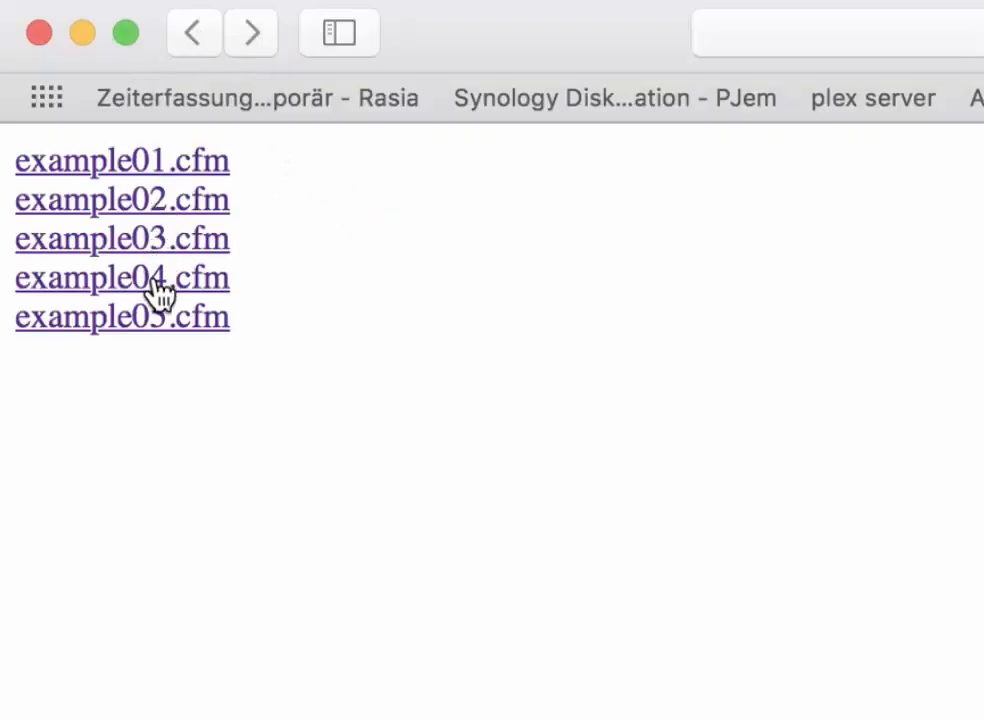
{"action": "left_click", "coordinate": [121, 278]}
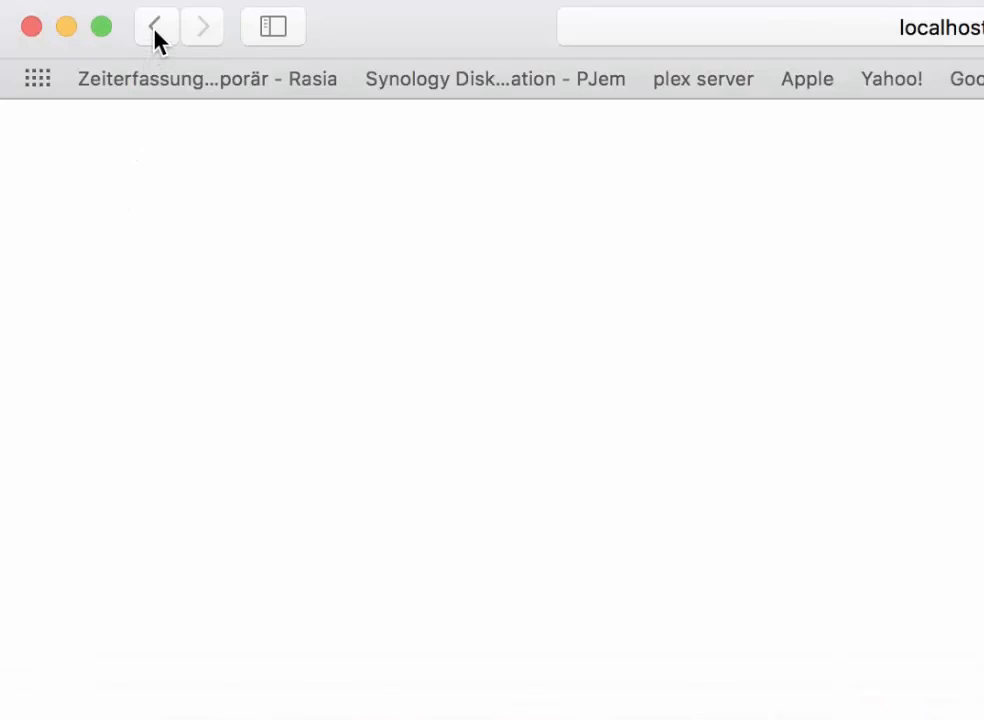
Return Safari to the localhost listing of the five example pages.
{"action": "left_click", "coordinate": [155, 26]}
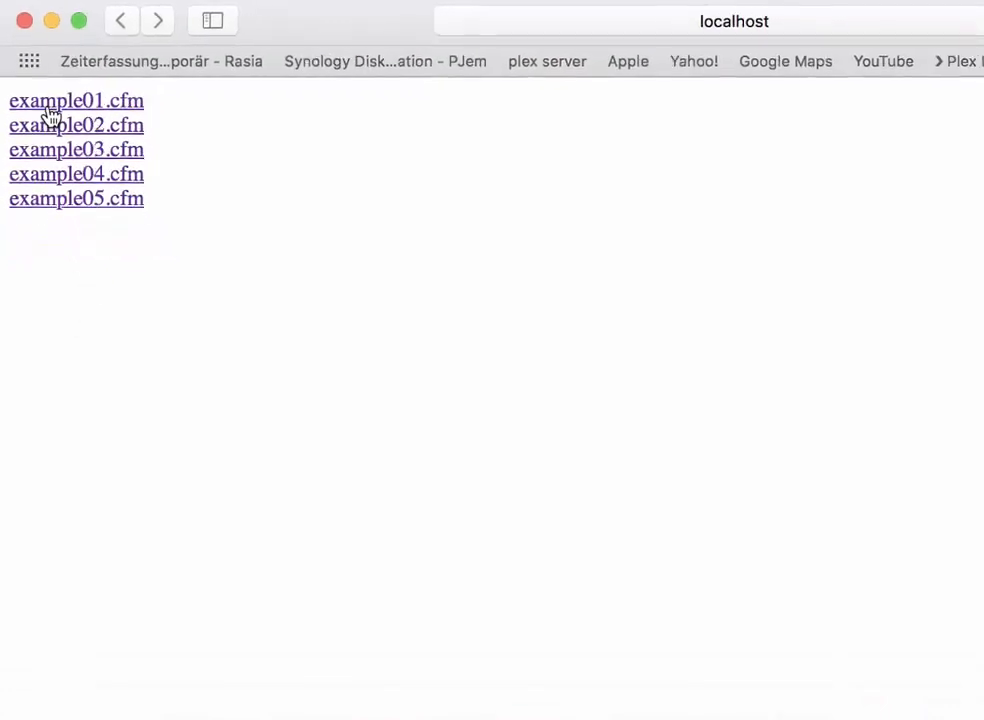
{"action": "left_click", "coordinate": [76, 100]}
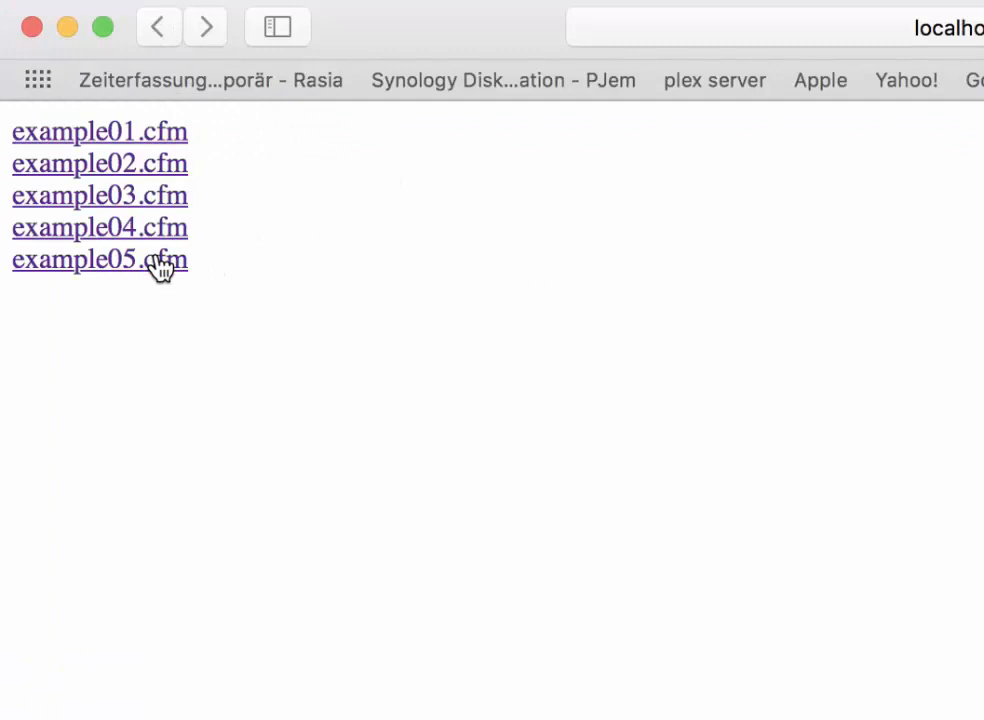
Run example05.cfm and scroll Terminal to its java.lang.Exception stack trace.
{"action": "left_click", "coordinate": [99, 259]}
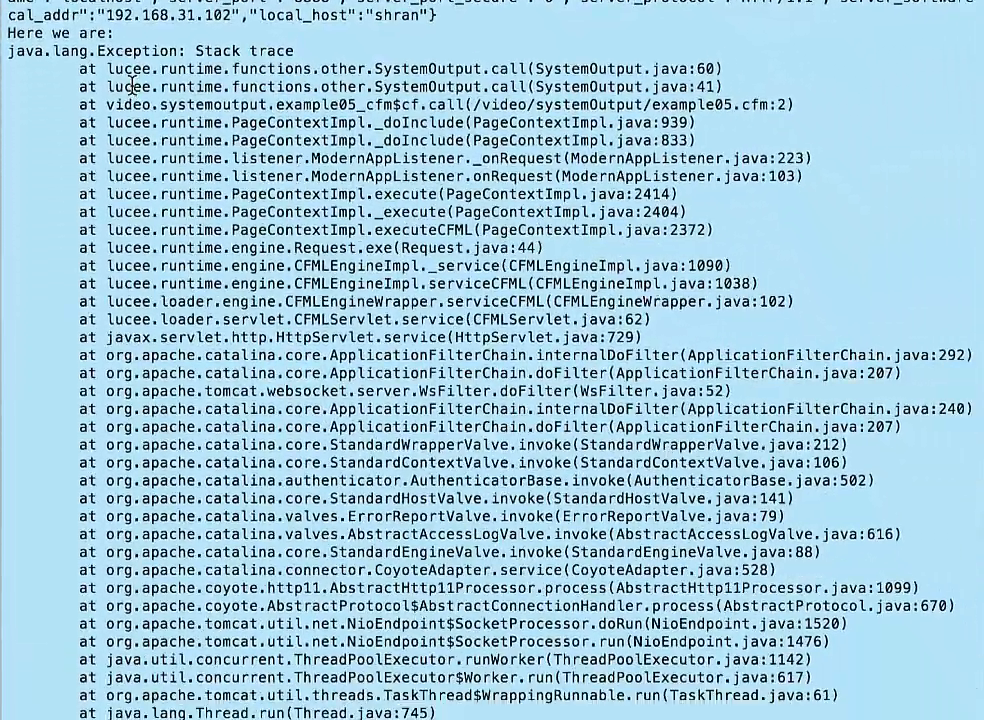
{"action": "scroll", "scroll_direction": "down", "scroll_amount": 3}
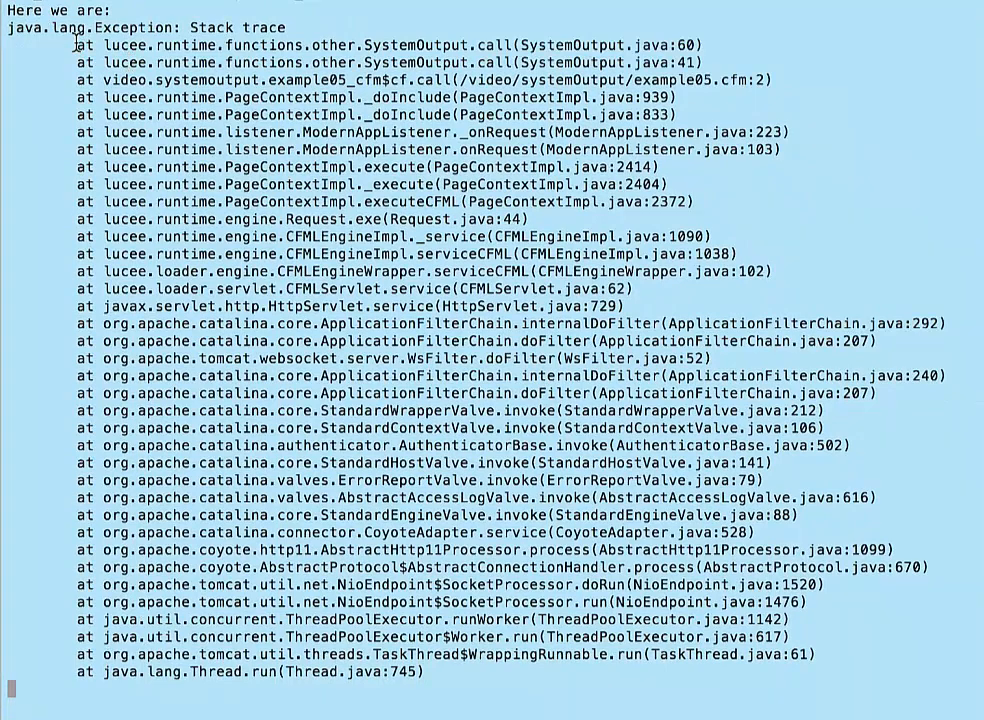